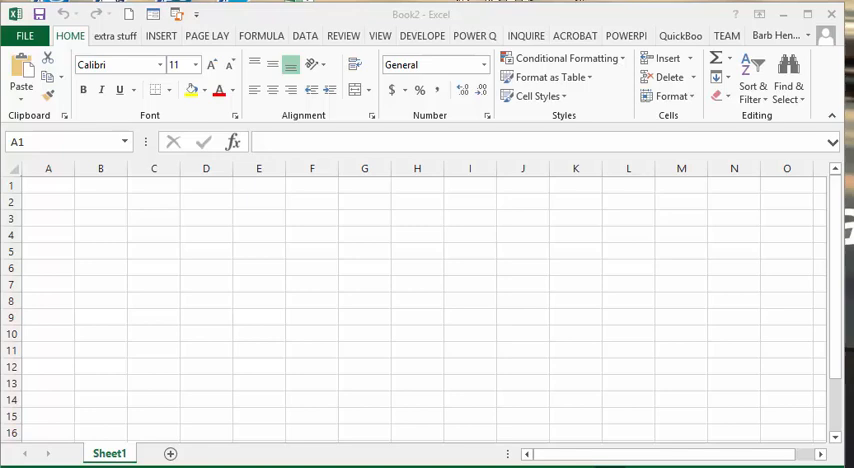
Step: Select cells B1 through B16
click(48, 185)
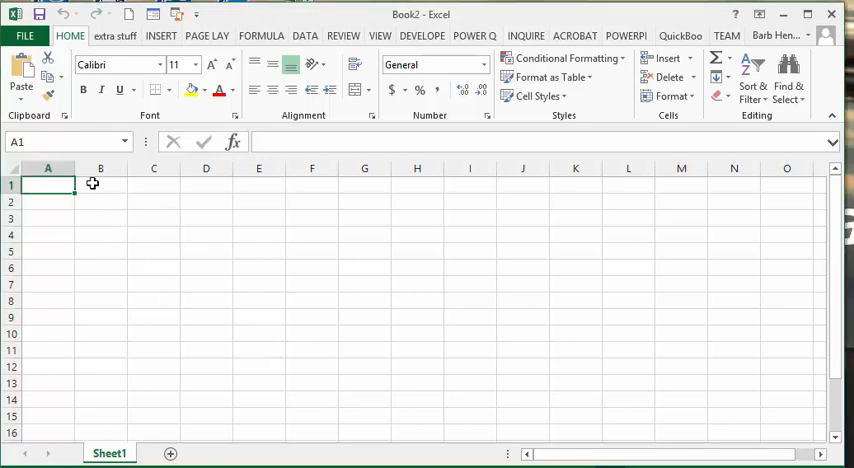
drag(100, 185, 100, 268)
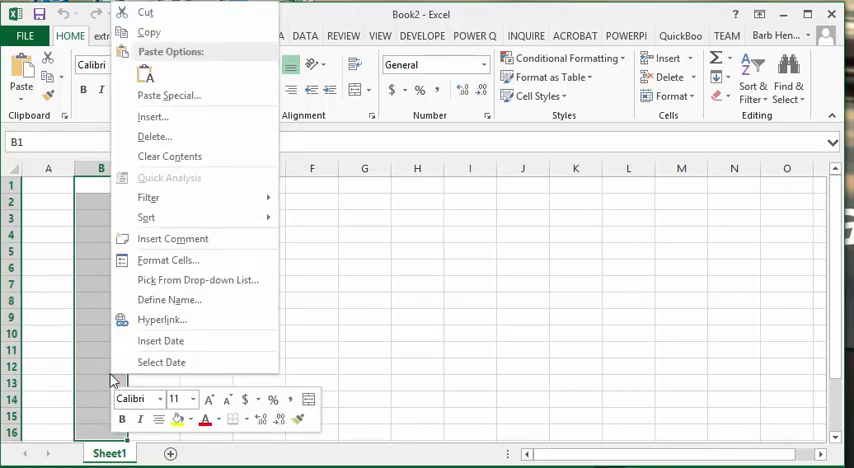
mouse_move(168, 260)
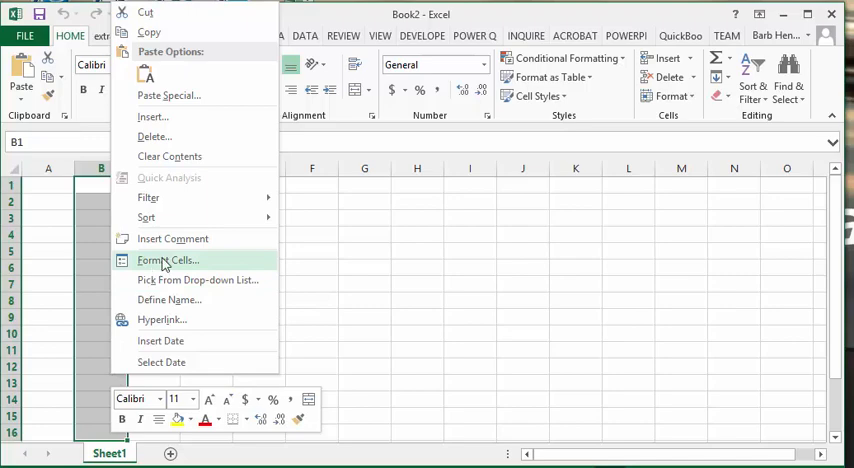
Step: Clear the Locked option on the Protection tab of Format Cells for B1:B16
click(168, 260)
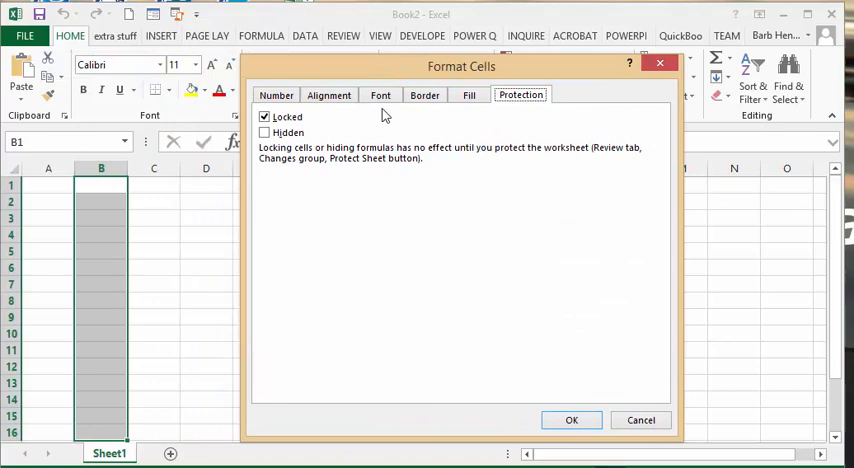
click(265, 117)
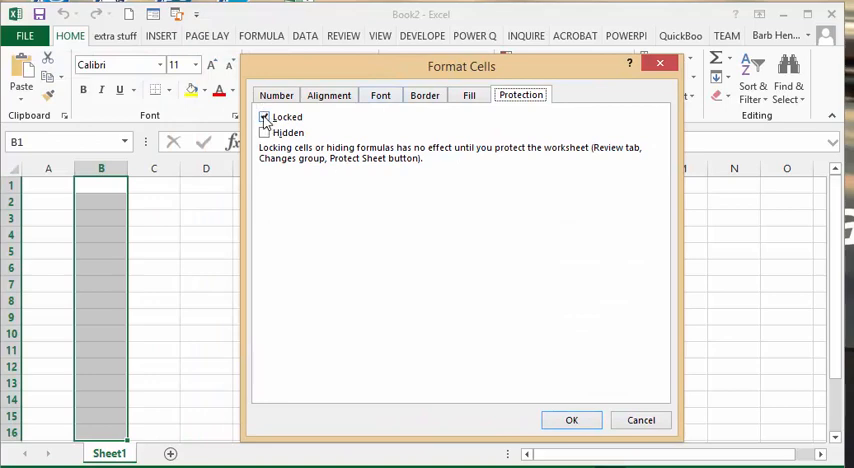
click(265, 117)
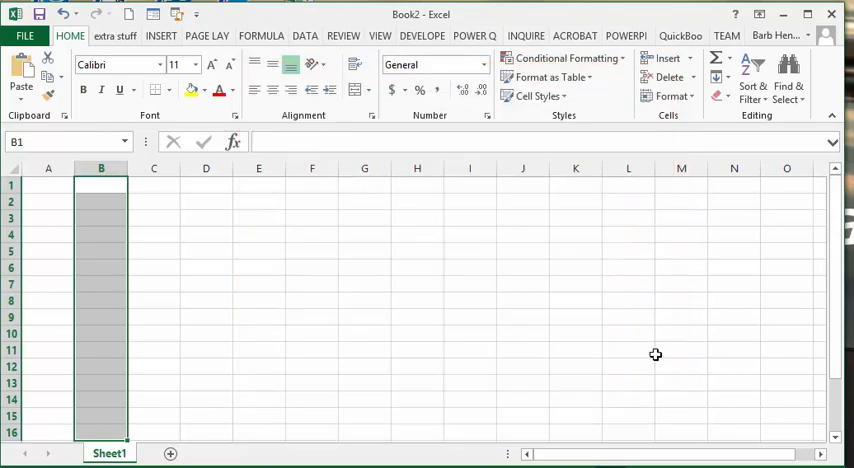
mouse_move(343, 36)
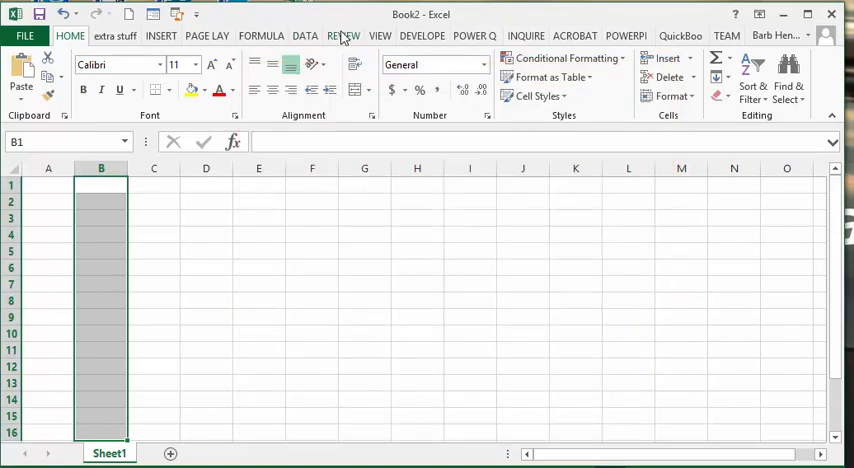
Step: Protect Sheet1 from the Review tab, entering and confirming the password
click(343, 35)
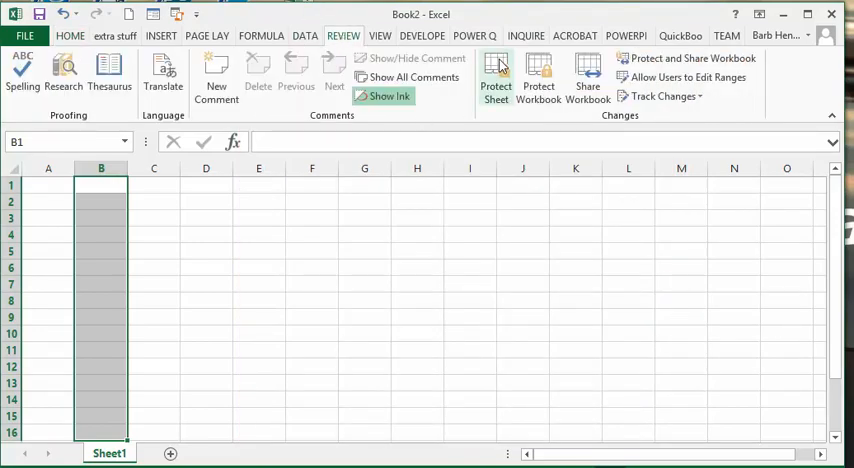
click(496, 75)
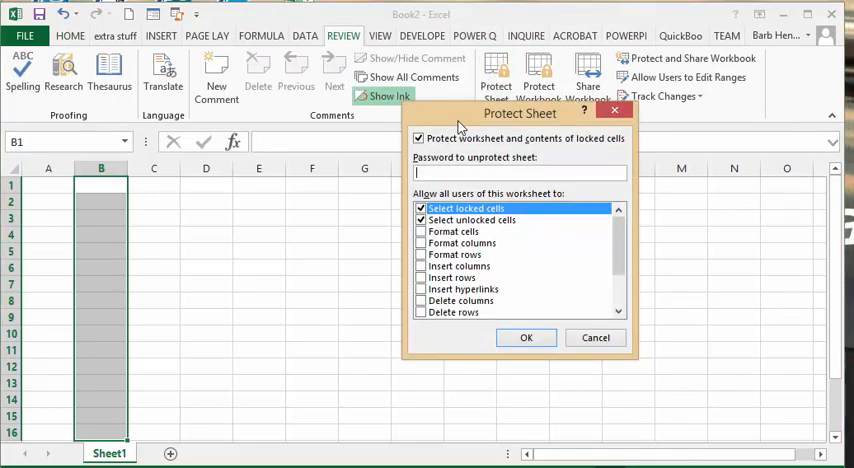
text(•••)
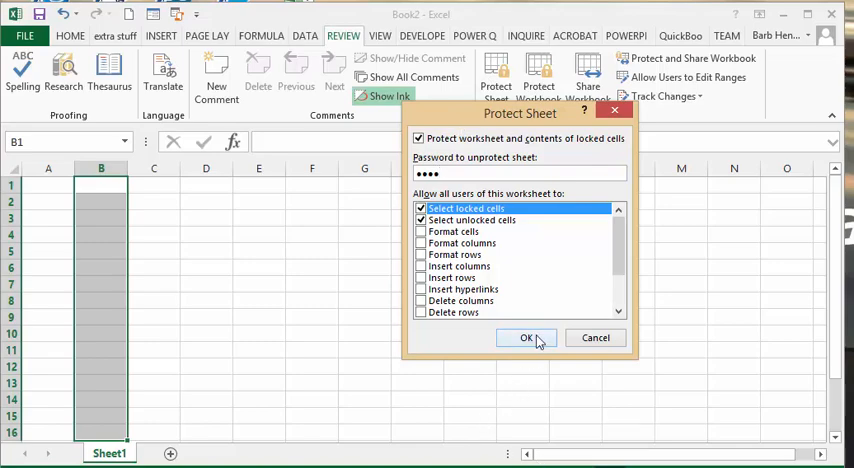
click(527, 337)
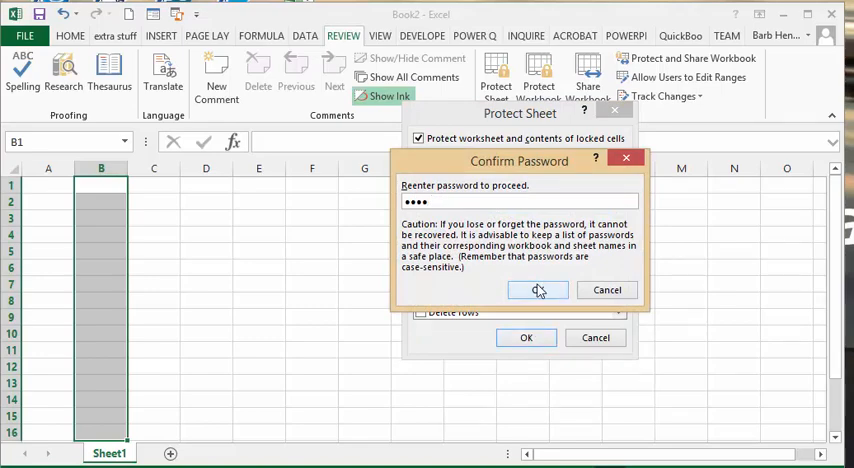
click(538, 290)
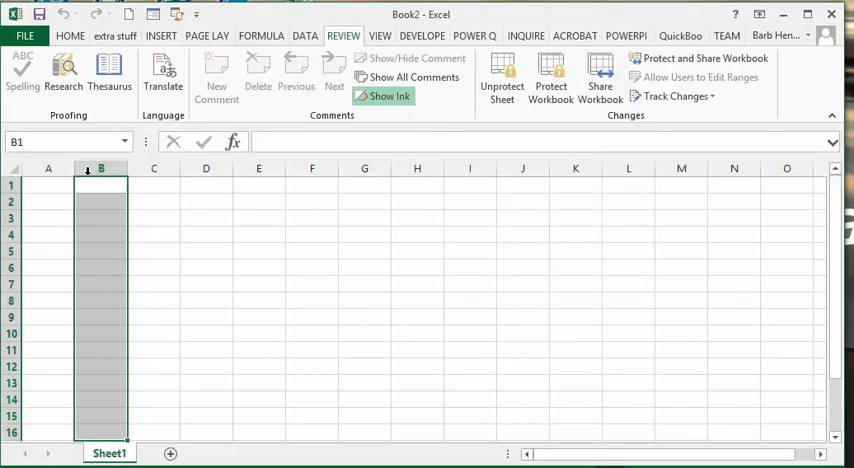
mouse_move(248, 325)
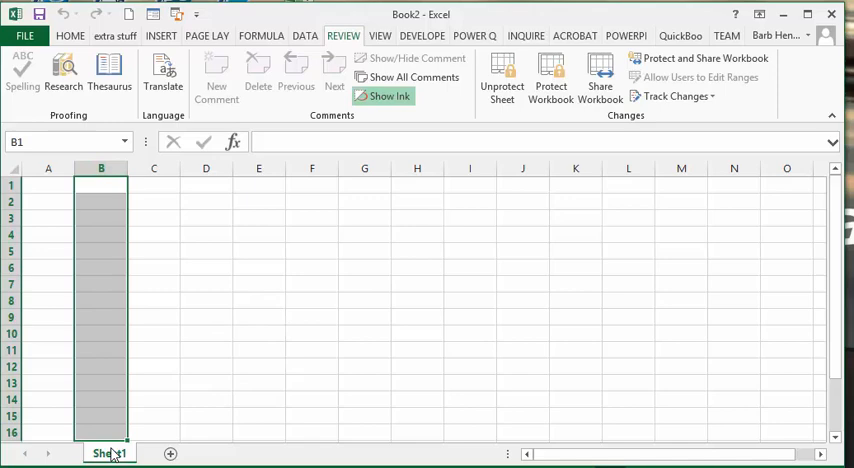
Step: Bring up the Sheet1 tab's context menu to reach View Code
right_click(108, 453)
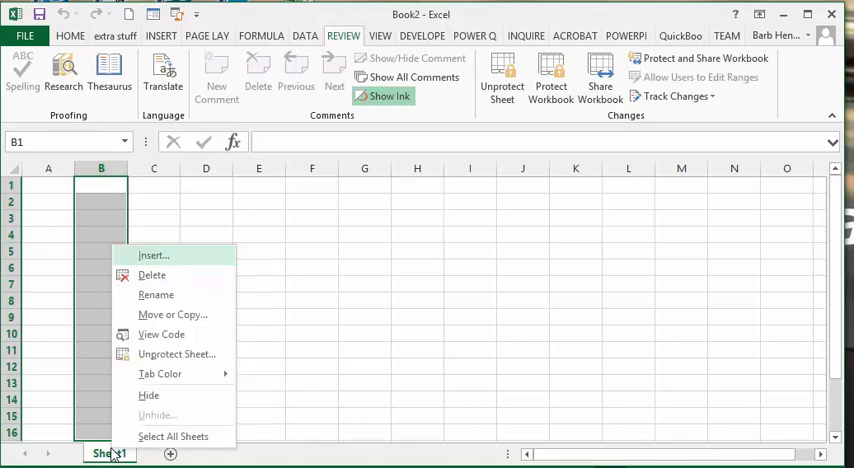
mouse_move(161, 334)
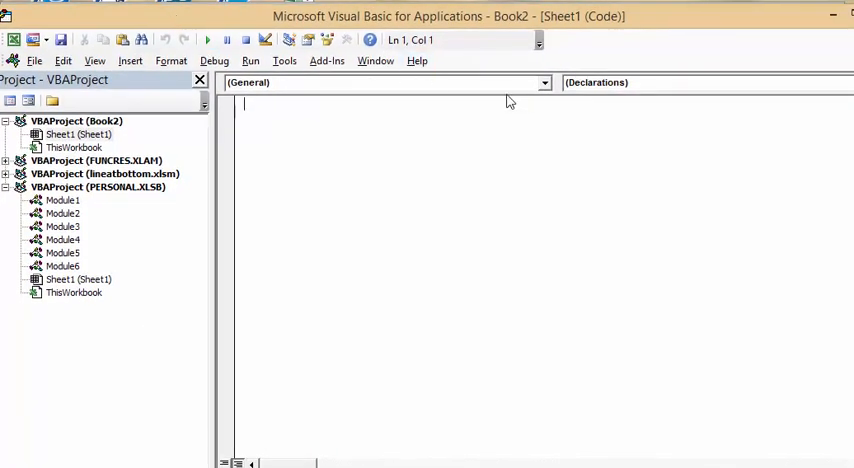
Step: Add a Worksheet_Change procedure and delete the Worksheet_SelectionChange stub
click(543, 82)
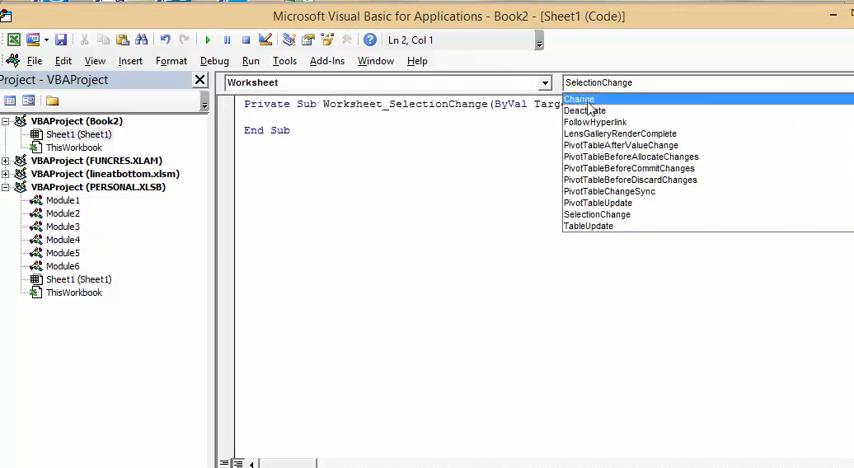
click(580, 98)
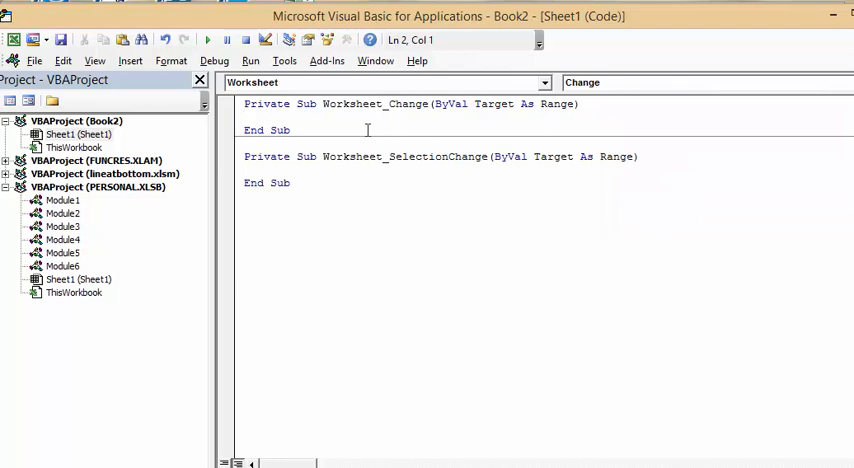
click(245, 156)
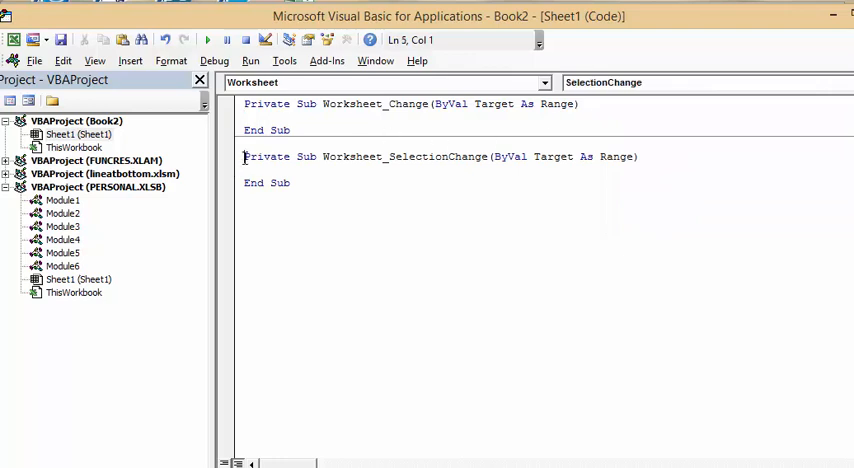
drag(244, 156, 292, 182)
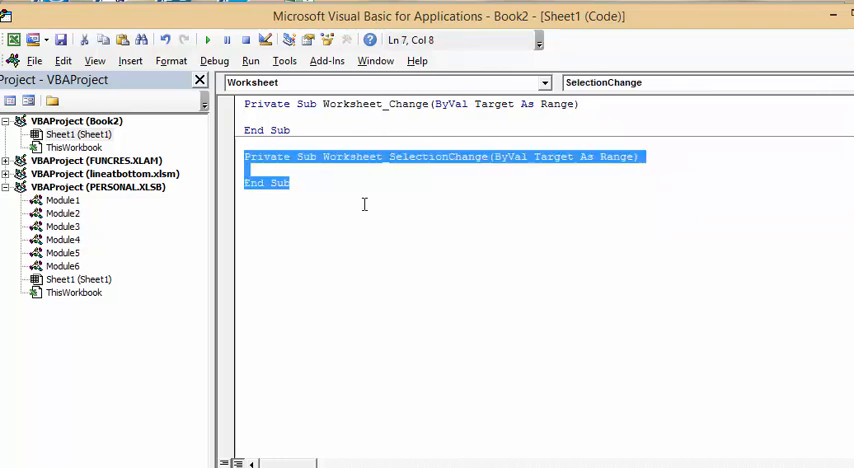
key(Delete)
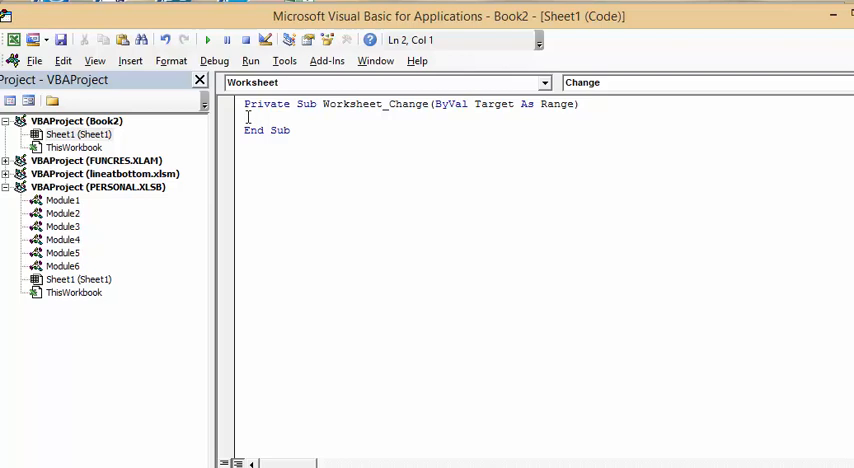
mouse_move(611, 177)
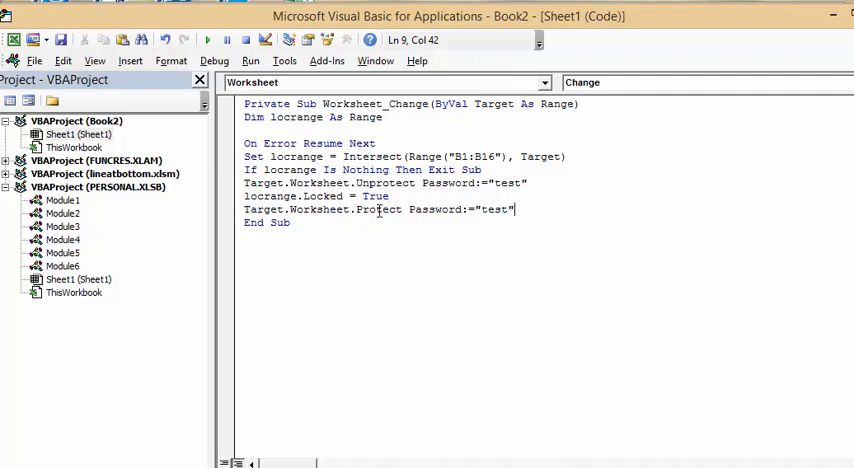
mouse_move(510, 222)
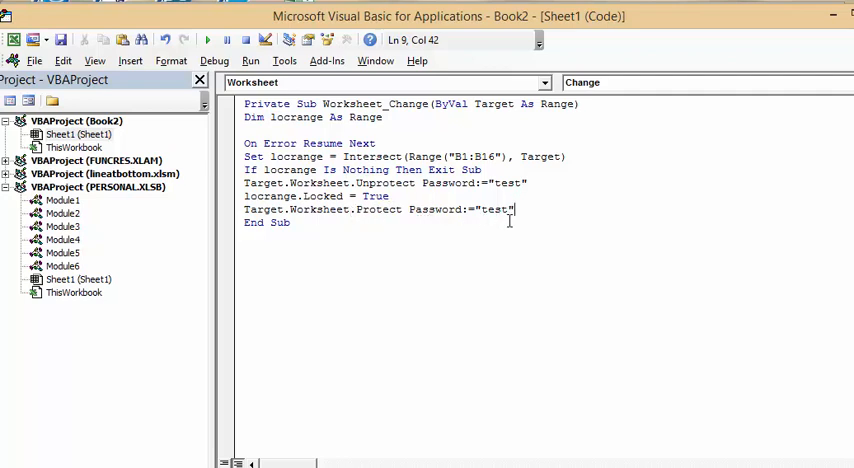
mouse_move(566, 227)
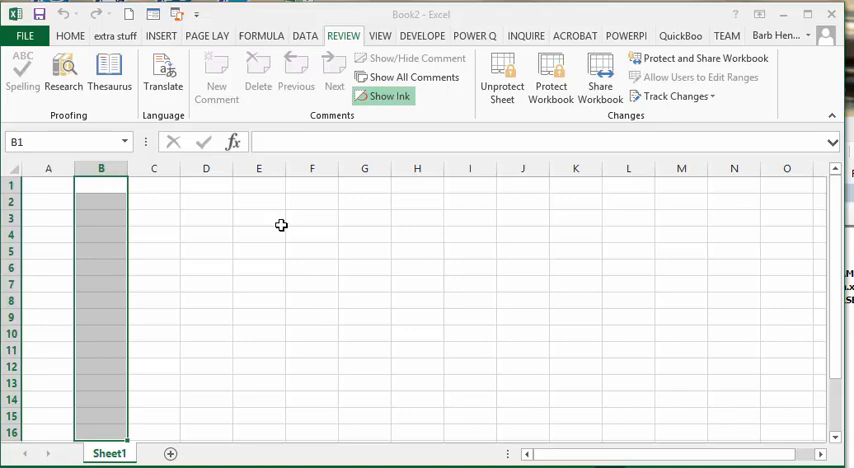
click(258, 218)
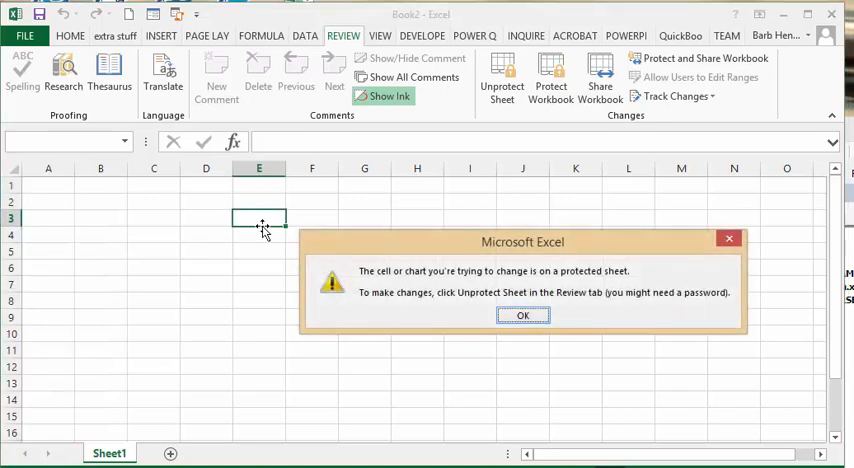
click(522, 315)
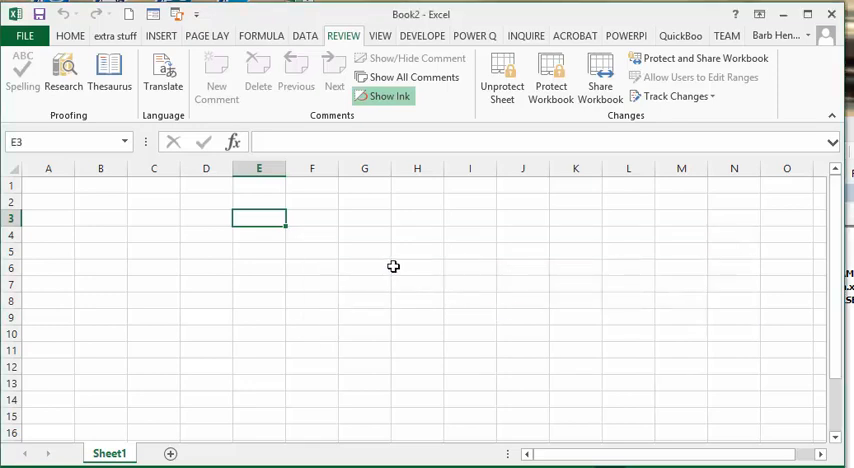
click(205, 267)
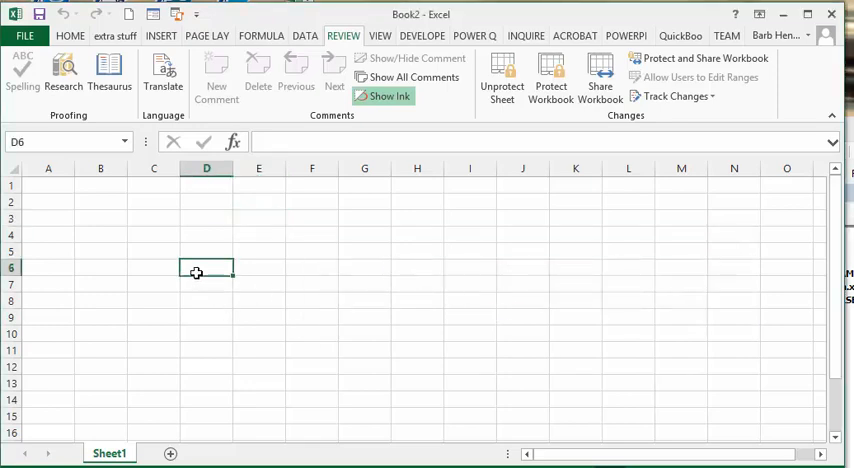
mouse_move(103, 186)
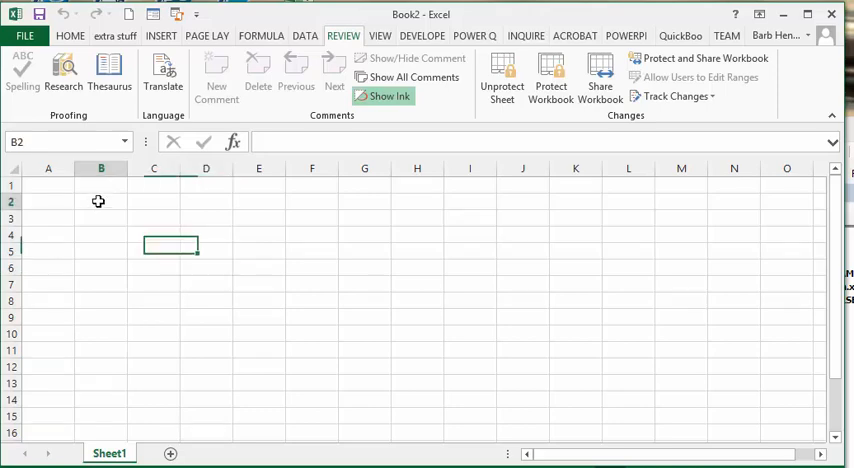
Step: Enter 555 in B2, then try editing B9 to test the lock
click(100, 201)
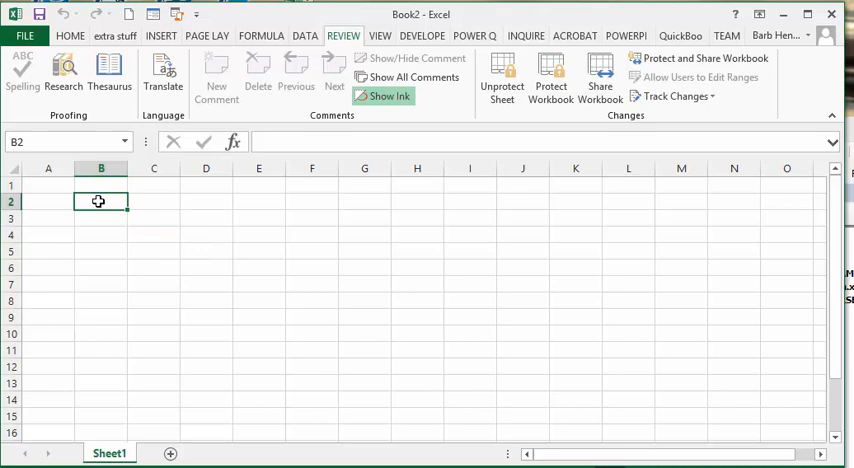
text(555)
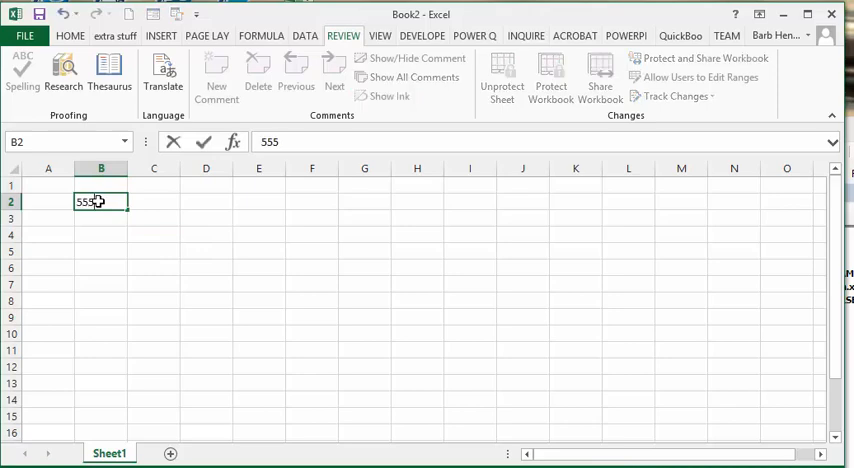
mouse_move(152, 203)
text(666)
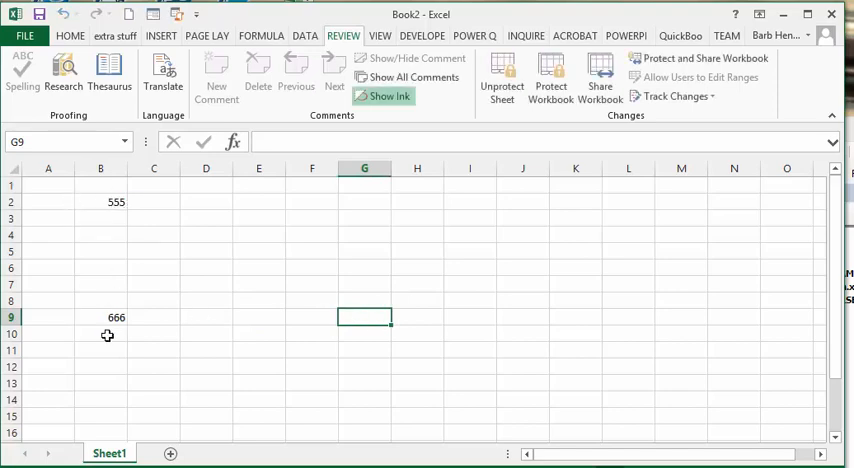
mouse_move(107, 387)
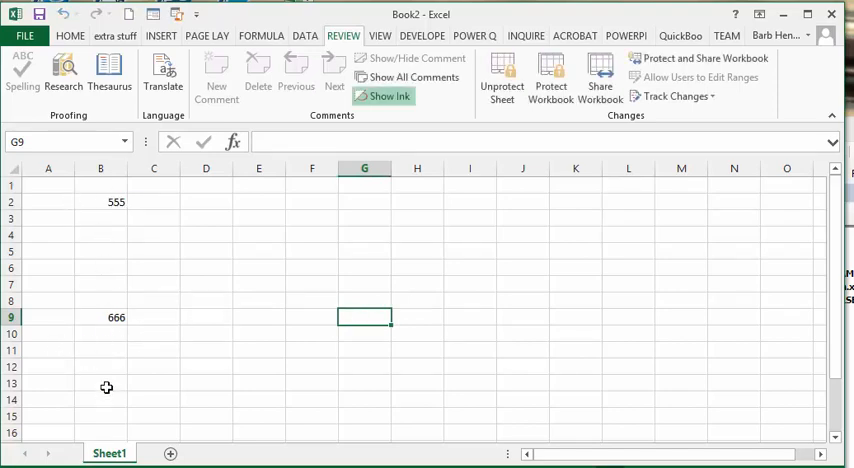
click(100, 317)
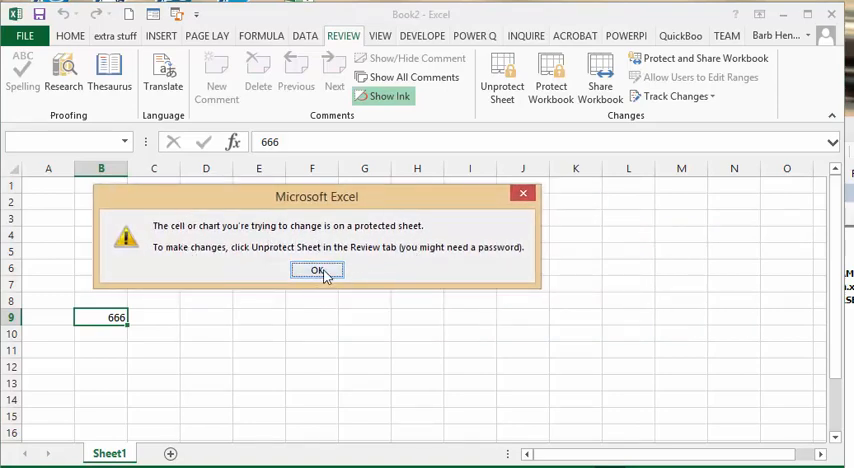
Step: Dismiss the warnings, unprotect the sheet with its password, then retry B9
click(317, 270)
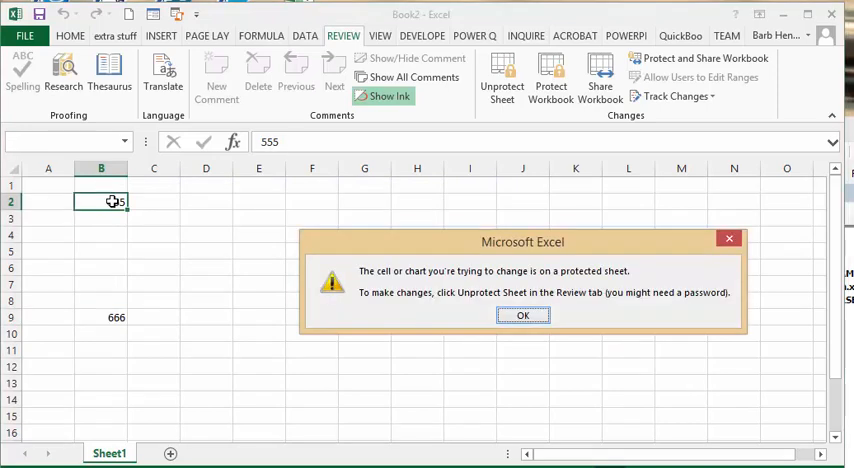
click(522, 316)
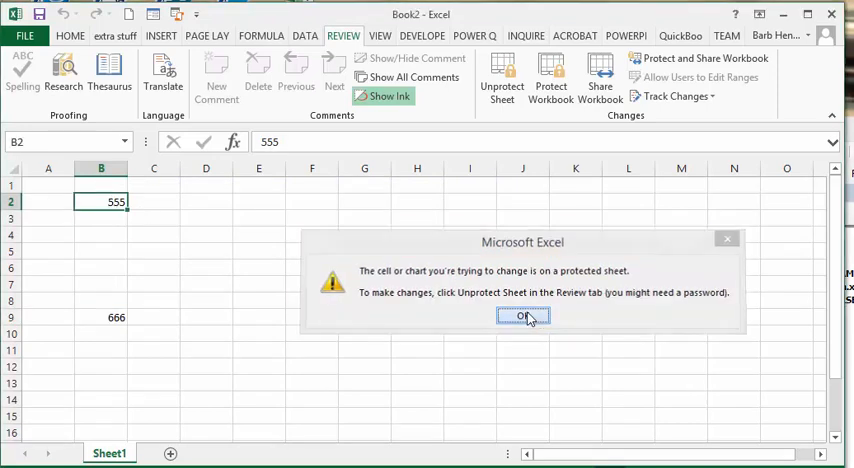
click(523, 316)
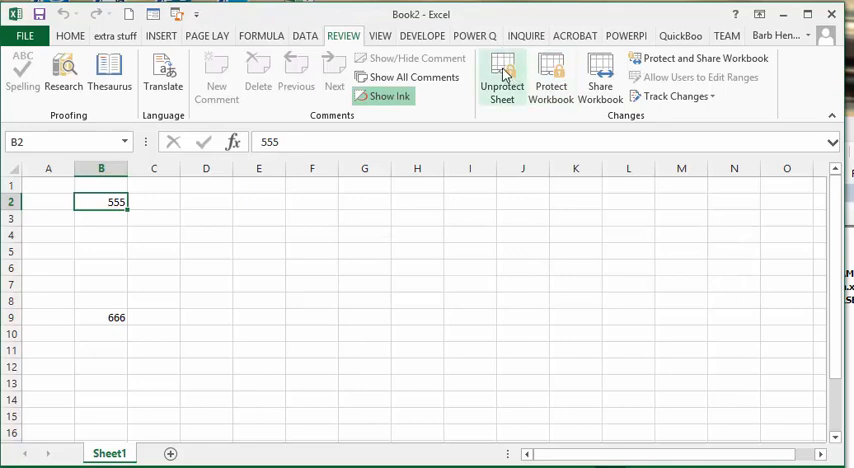
click(501, 72)
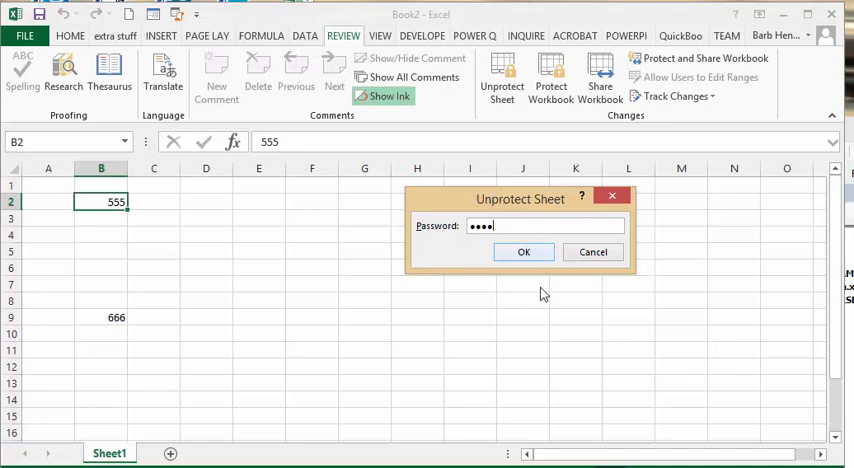
click(523, 251)
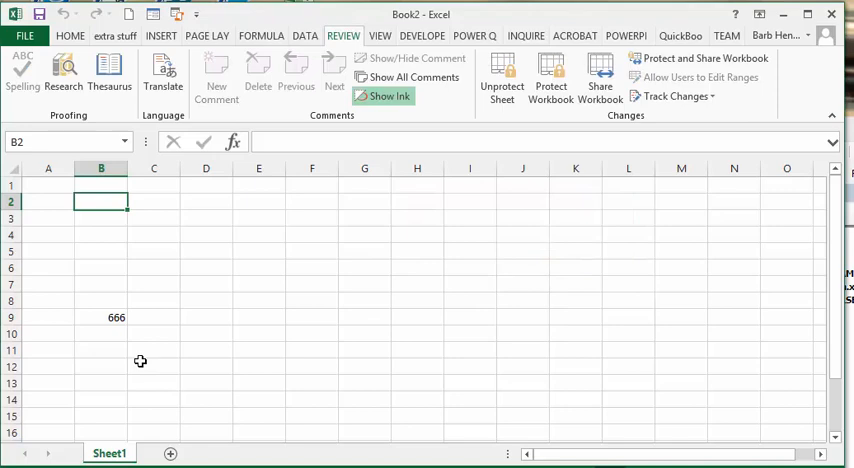
click(101, 317)
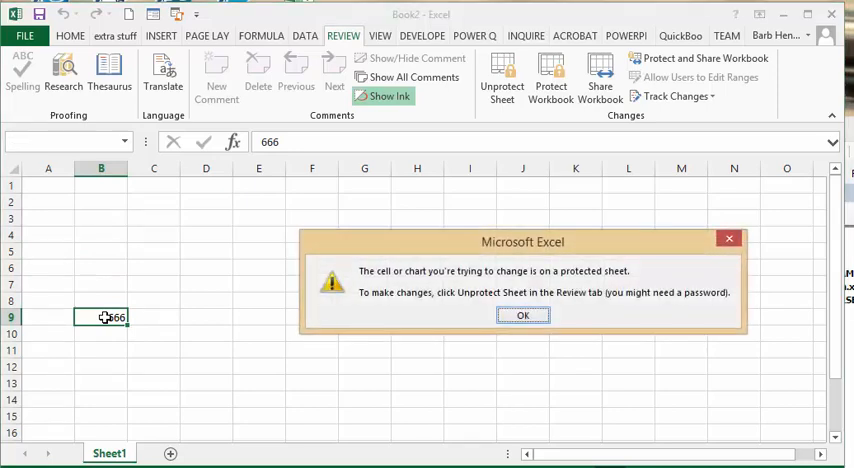
mouse_move(443, 249)
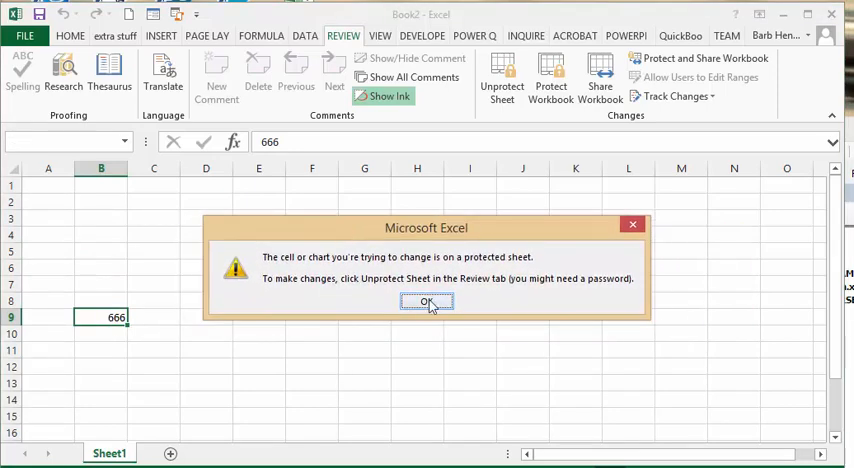
Step: Dismiss the B9 warning and unprotect the sheet again with its password
click(427, 302)
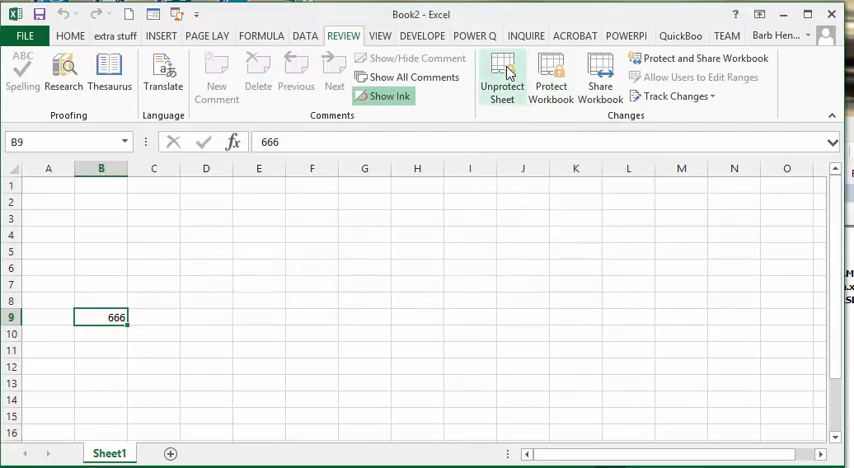
click(501, 75)
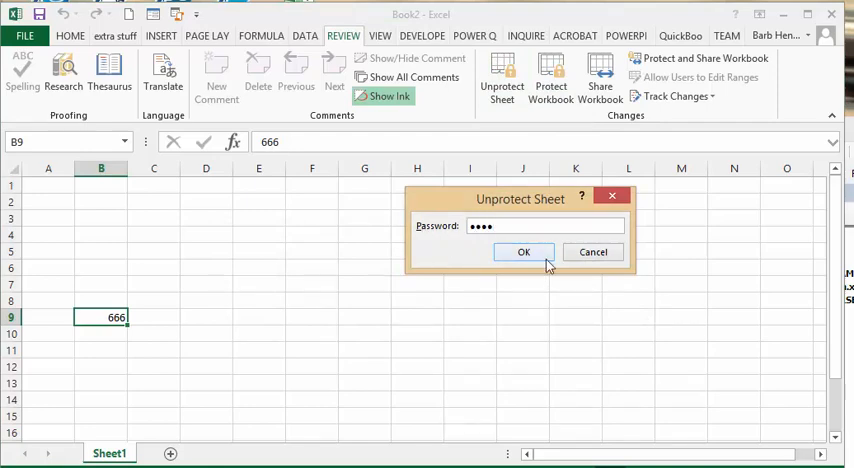
click(523, 252)
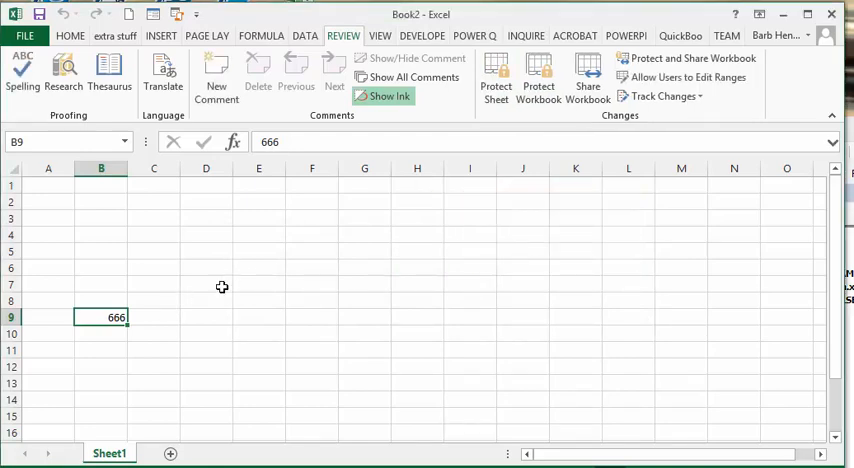
mouse_move(91, 300)
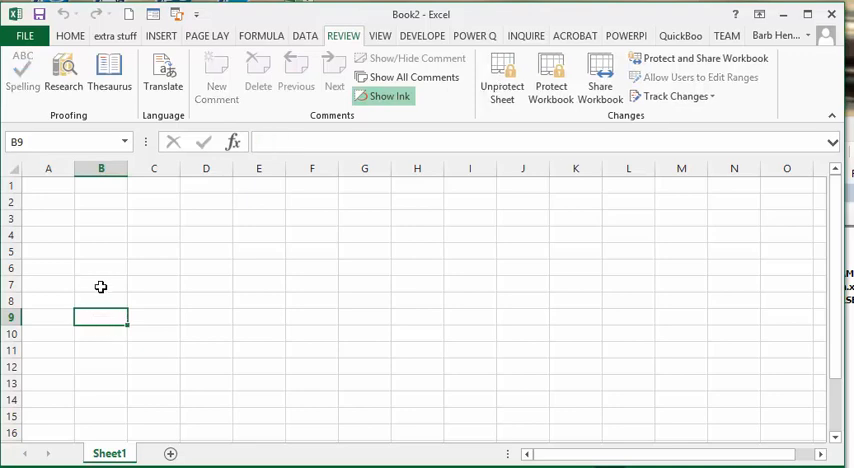
mouse_move(231, 315)
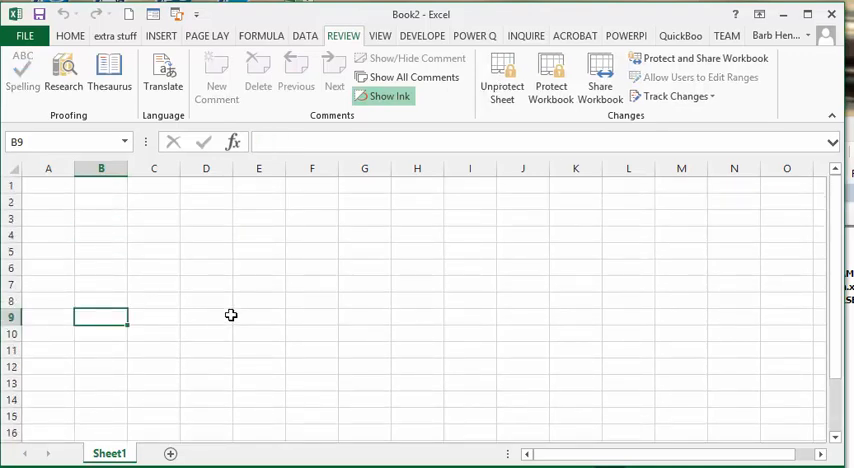